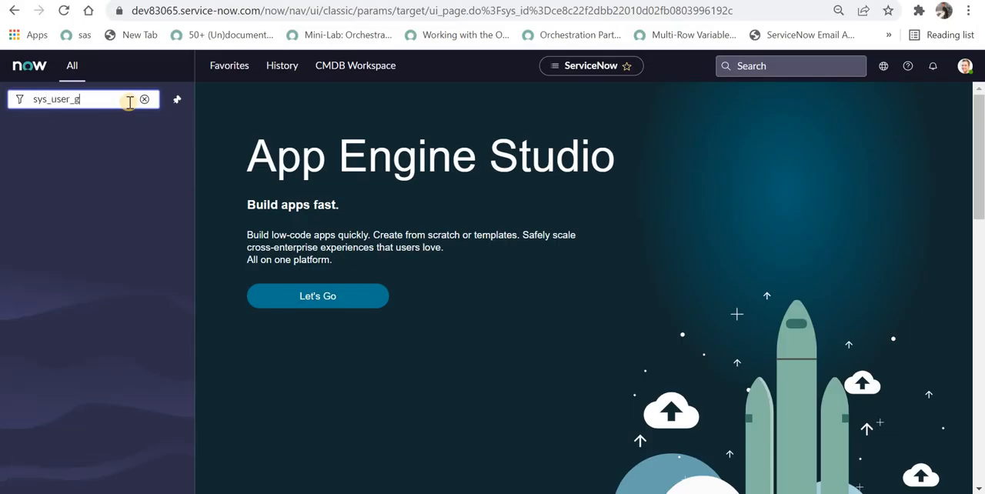
Open the sys_user_grmember Group Members list from the navigator.
text(rmember)
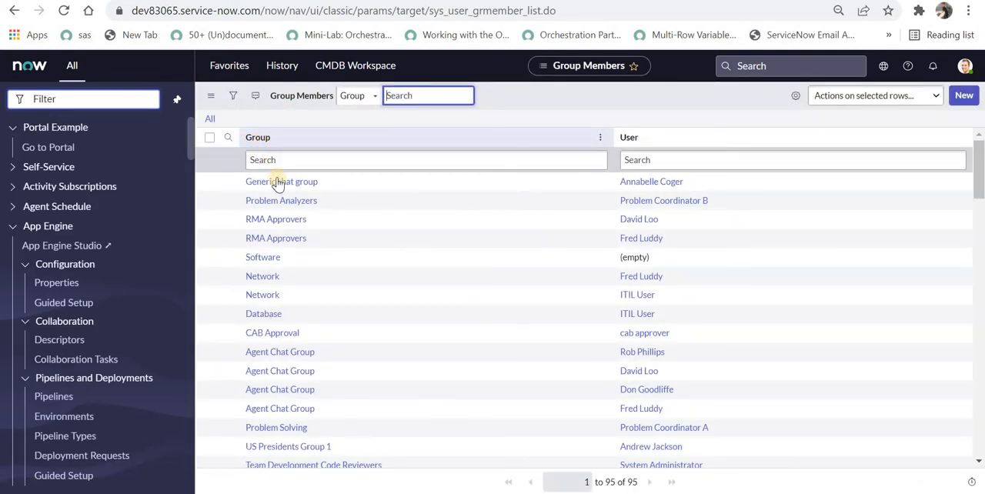
mouse_move(300, 190)
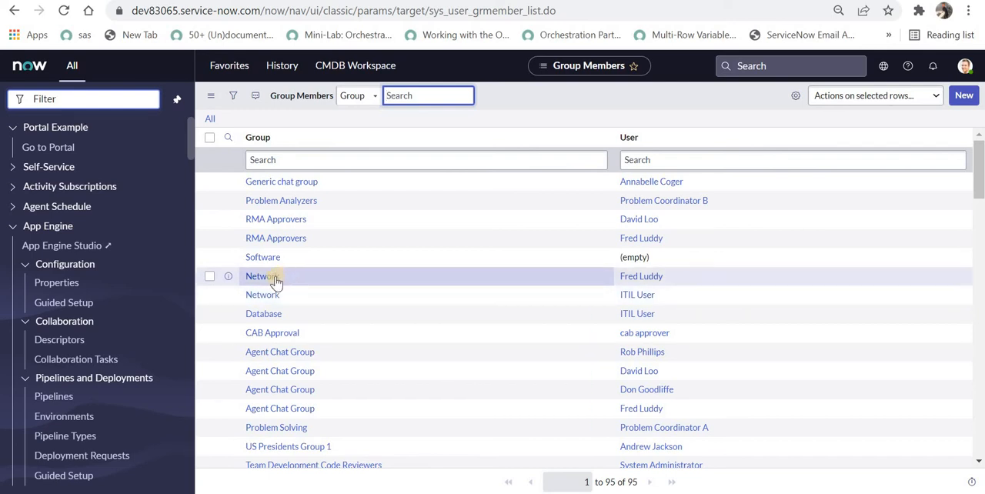
mouse_move(527, 260)
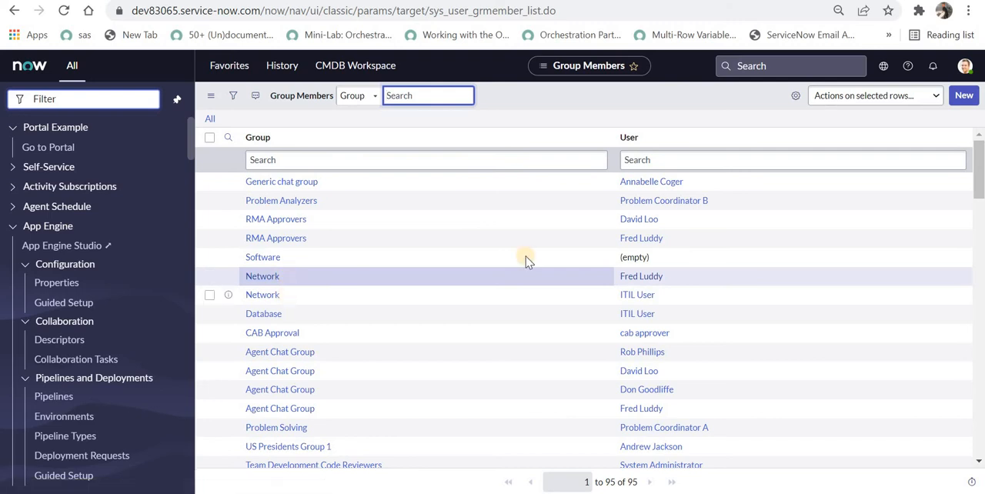
mouse_move(683, 294)
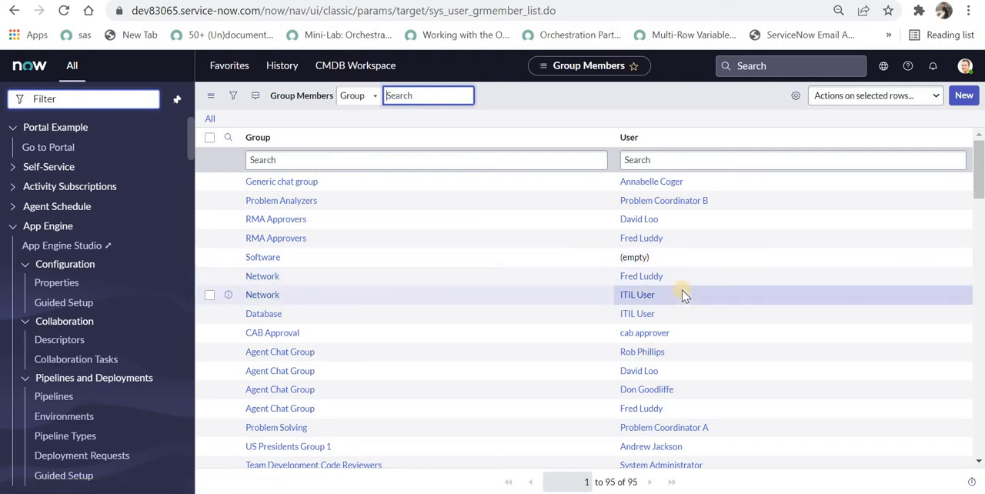
mouse_move(512, 112)
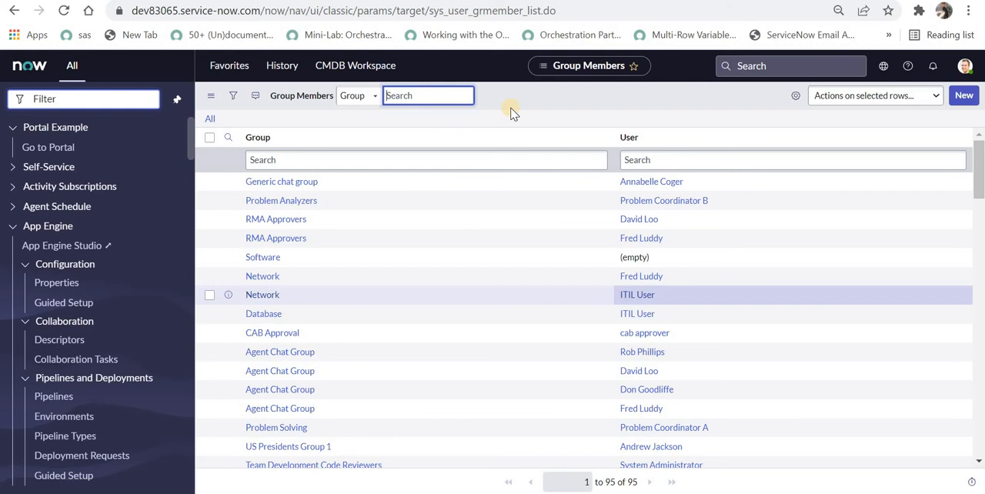
Filter the navigator for 'reports' and start a new report via Create New.
text(repo)
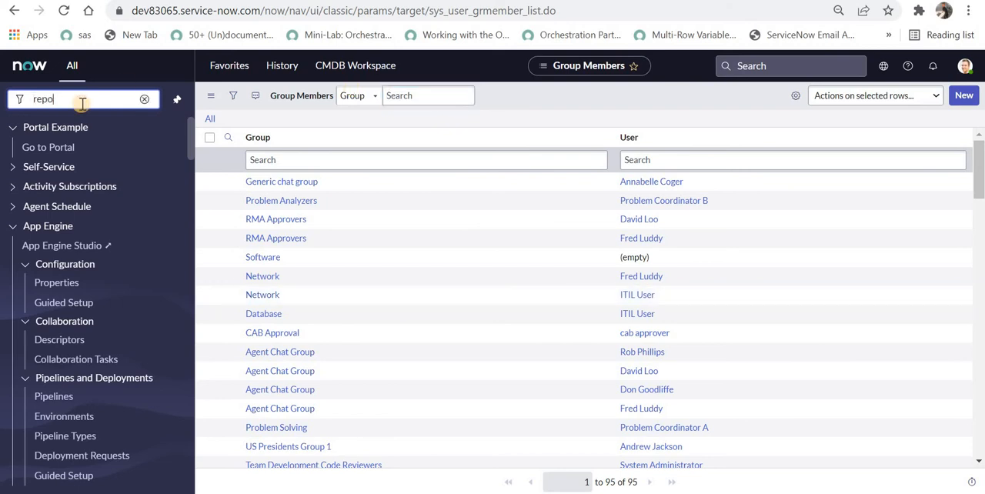
text(reports)
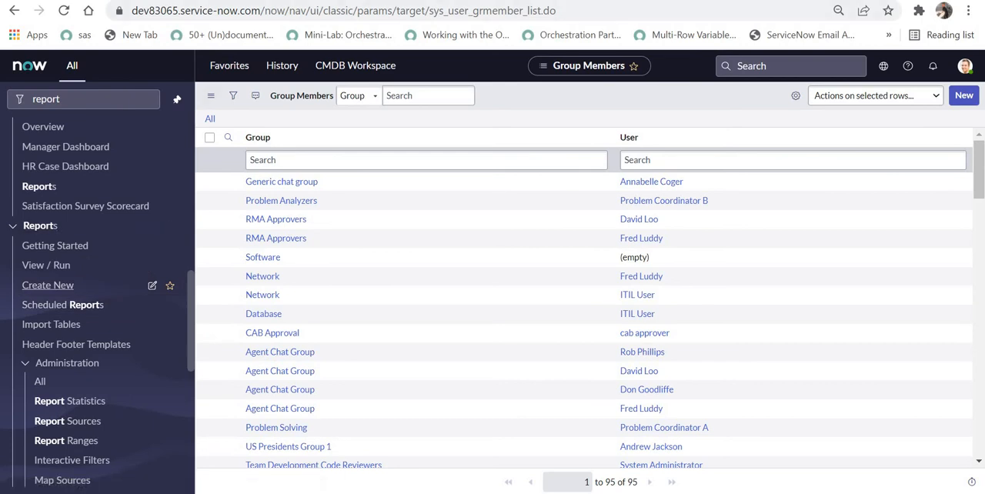
click(48, 284)
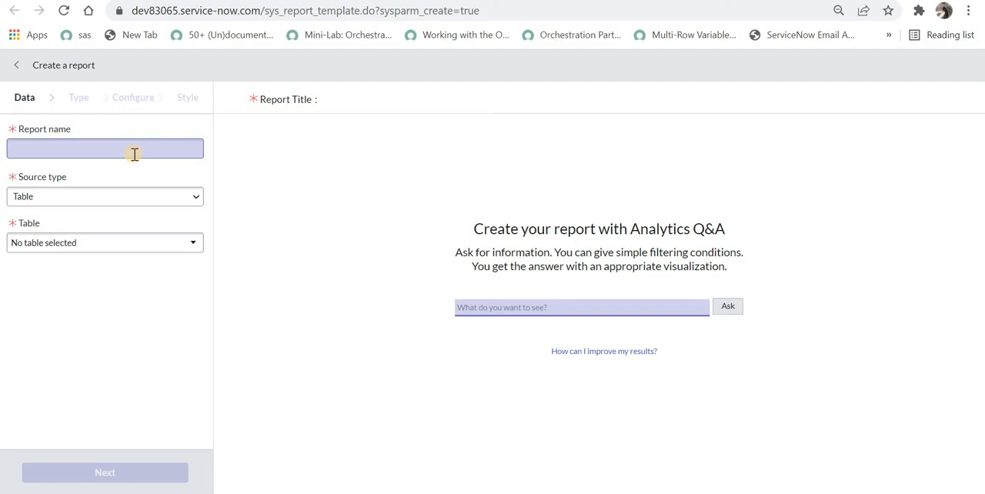
Name the report 'Group member Reports'.
click(105, 148)
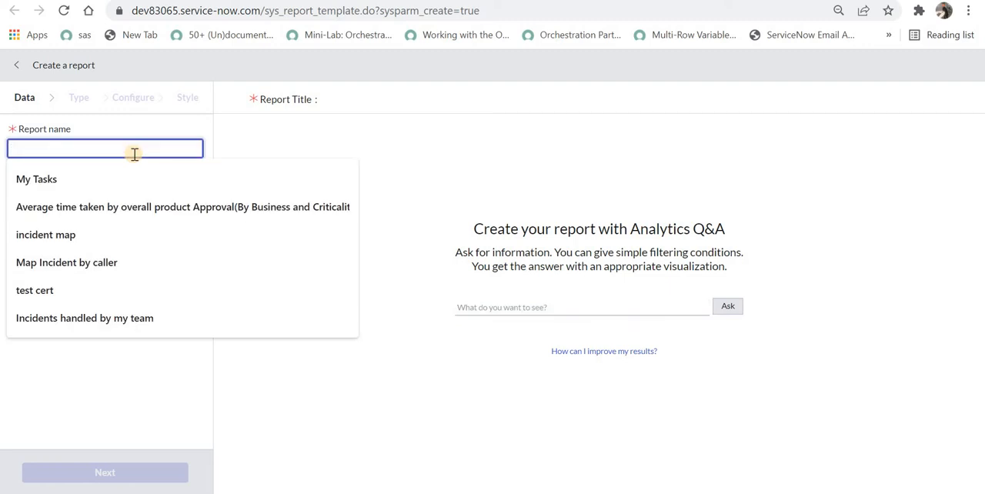
text(Group)
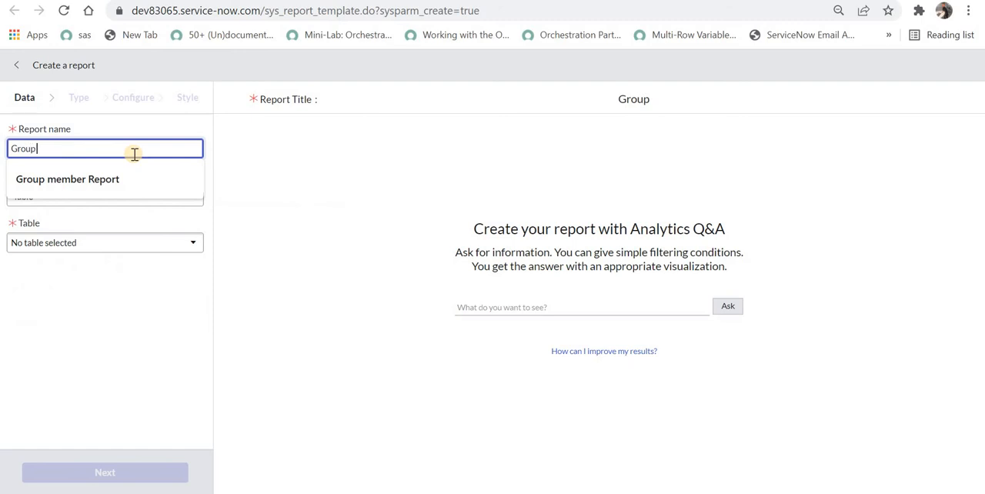
click(67, 179)
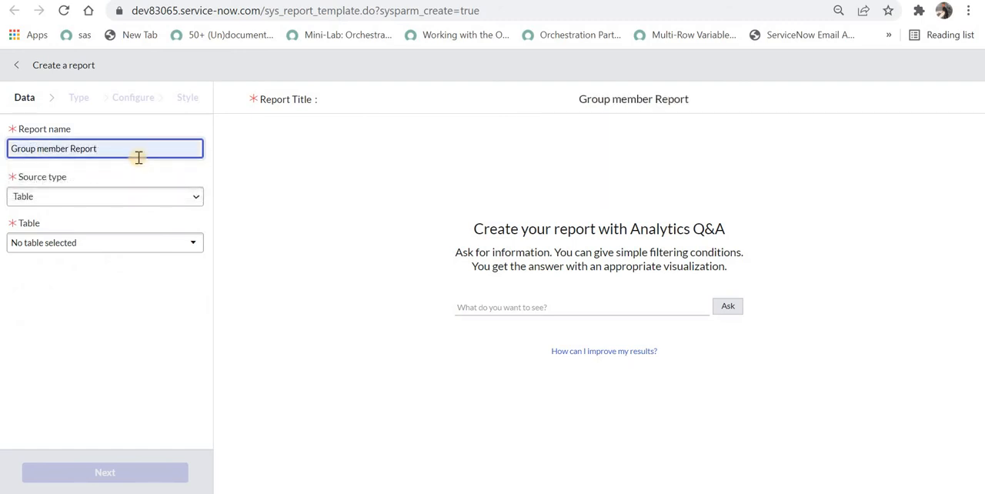
text(s)
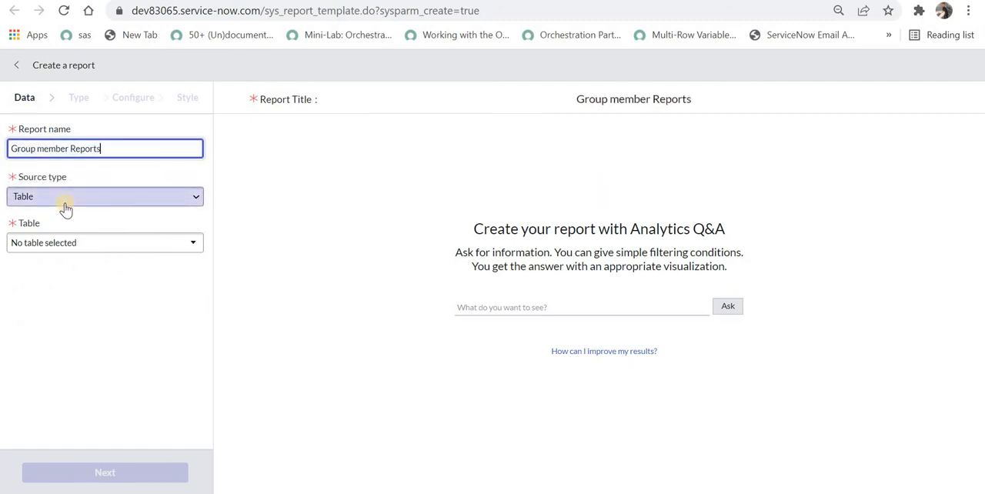
Set the report's source table to Group Member [sys_user_grmember].
click(103, 242)
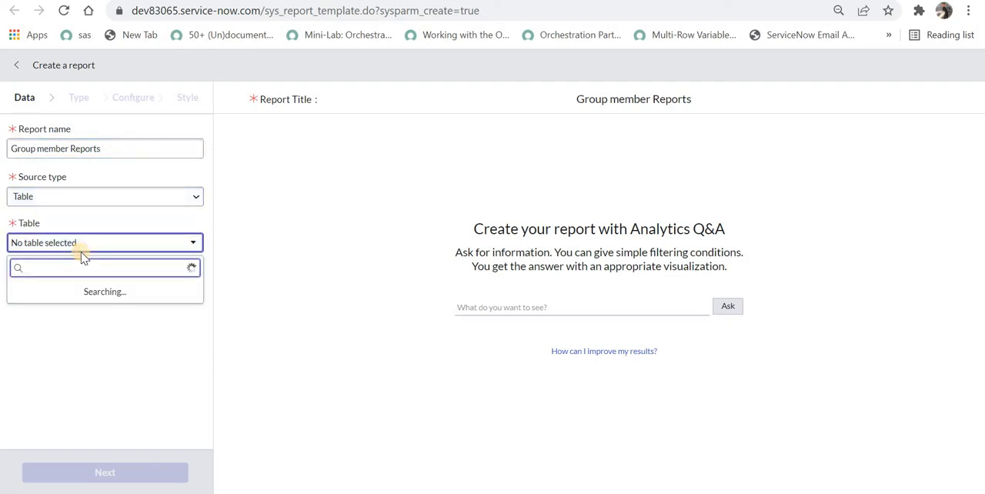
text(group)
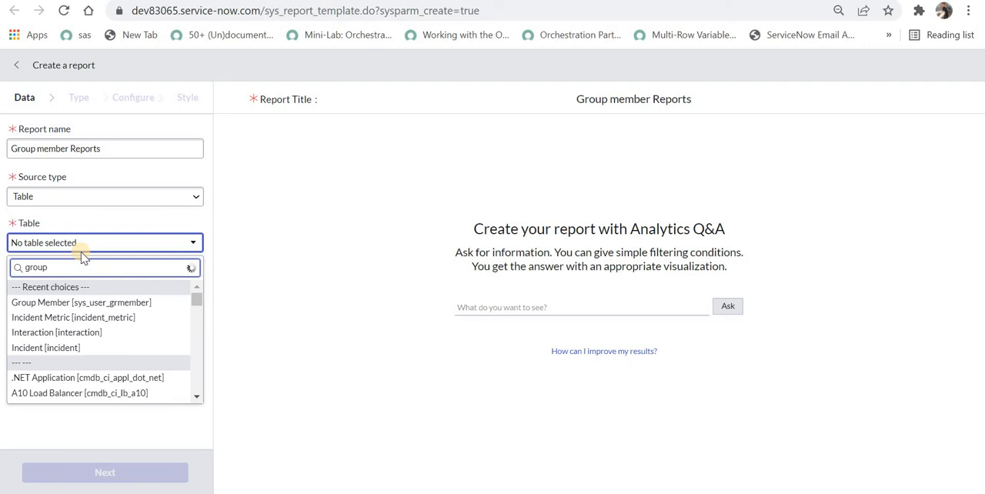
text(member)
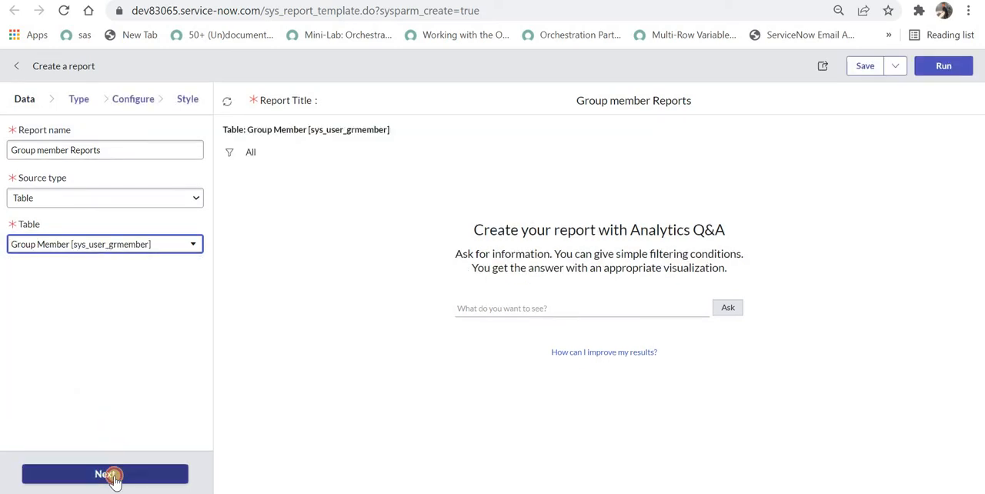
Advance past the Data and Type steps to the Configure step.
click(106, 473)
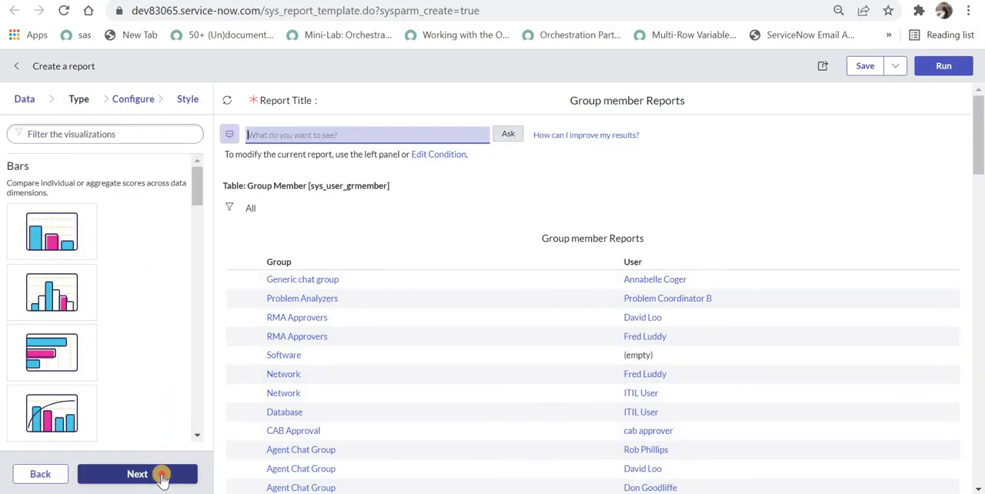
click(137, 473)
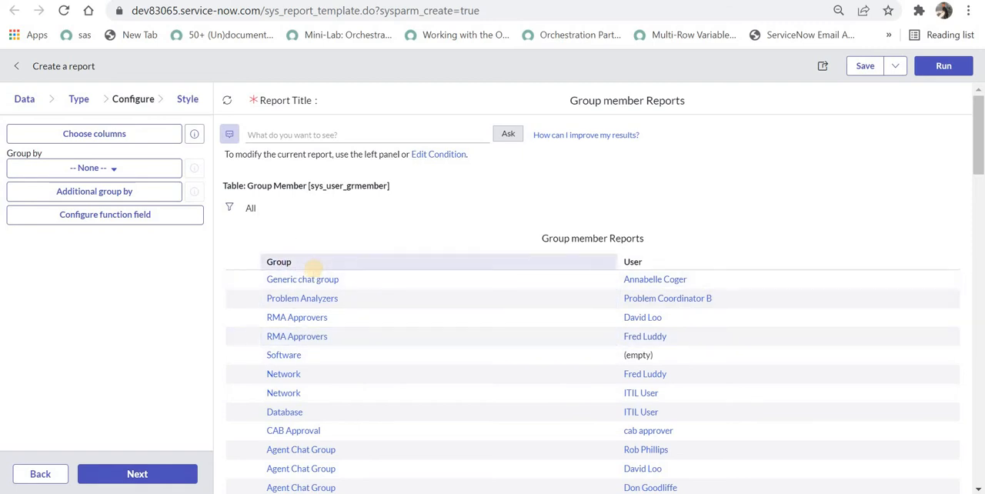
mouse_move(315, 275)
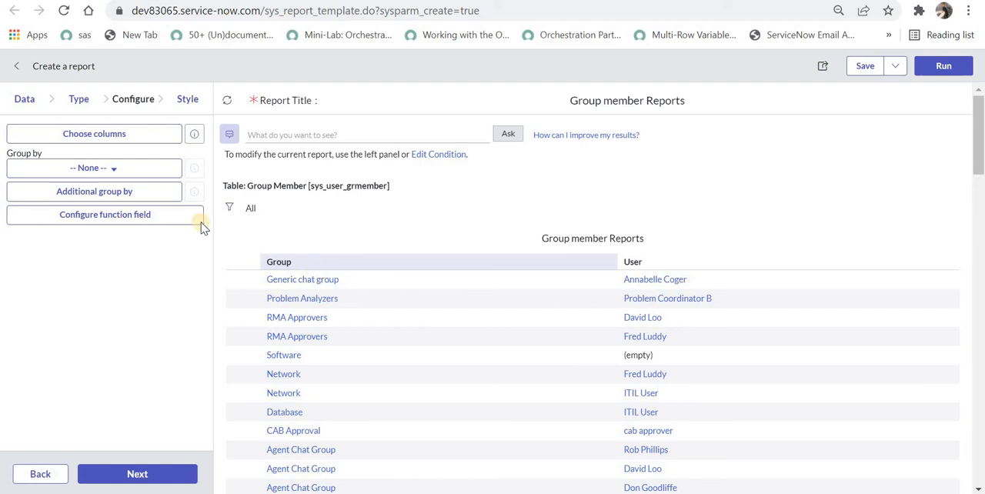
Add the group's Manager field (Group.Manager) to the report columns.
click(94, 133)
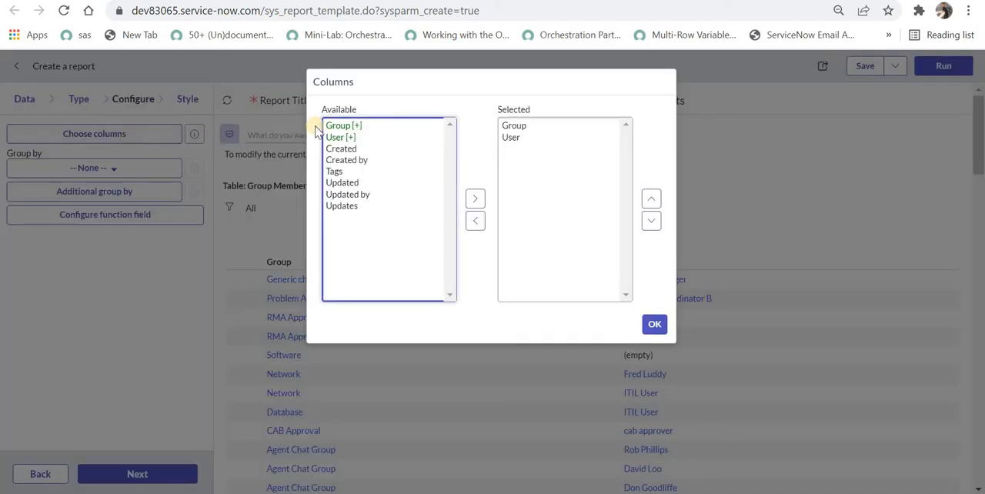
click(343, 125)
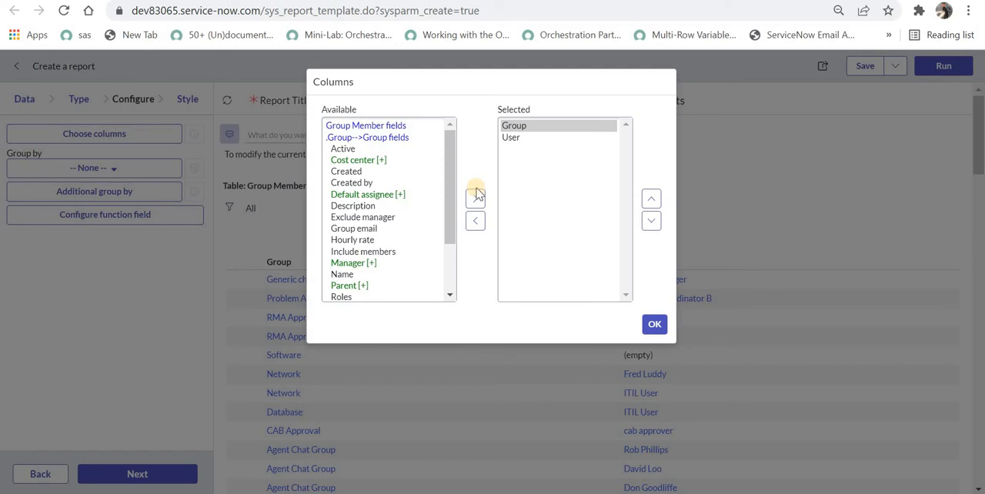
mouse_move(399, 231)
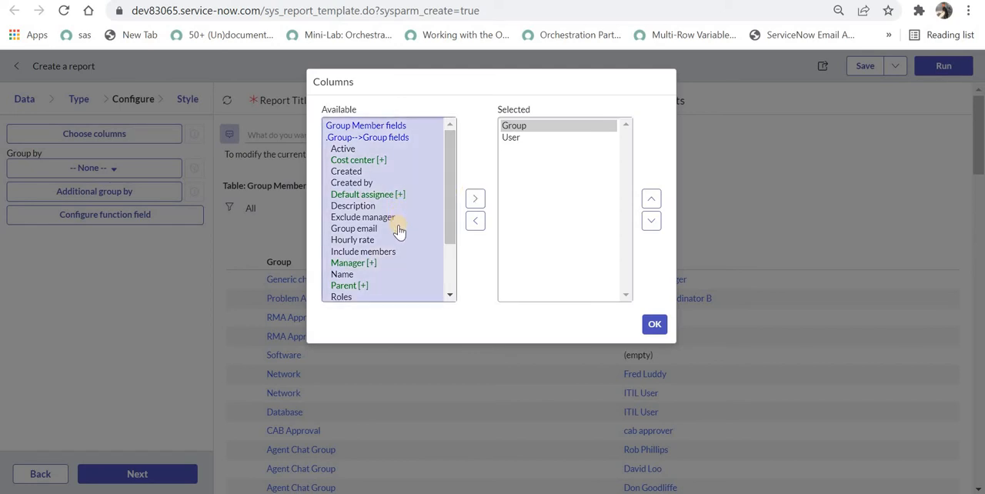
mouse_move(382, 254)
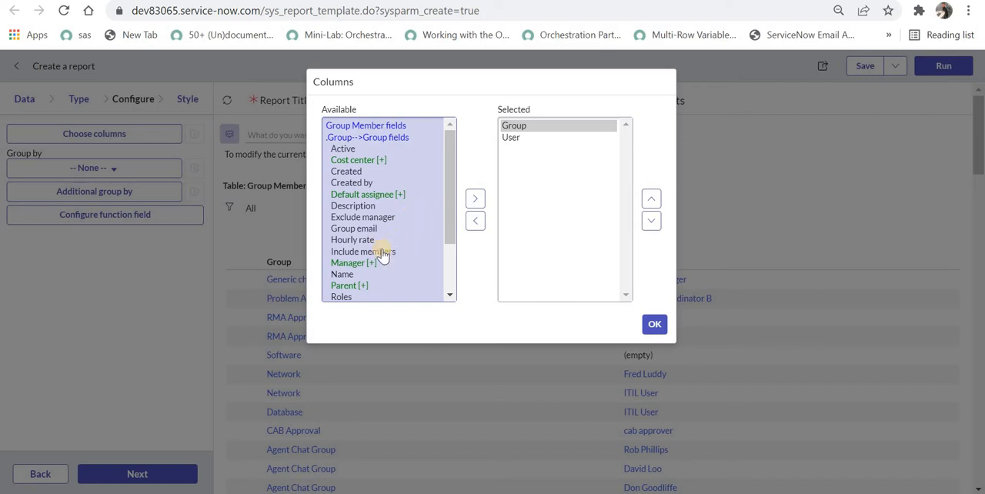
click(352, 262)
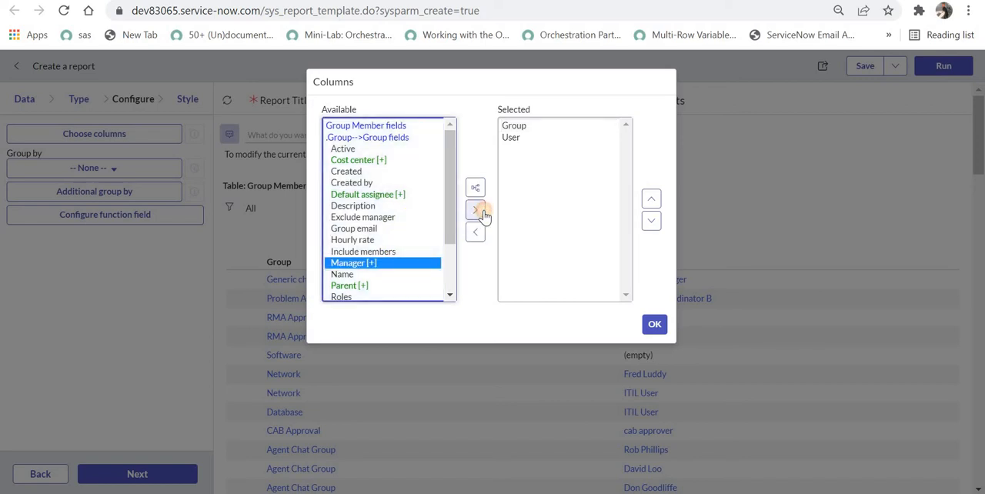
click(475, 209)
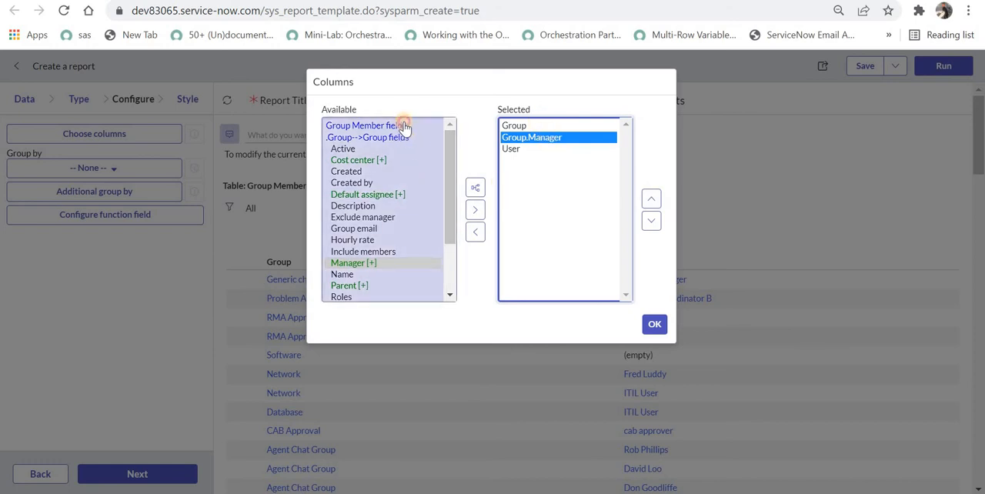
scroll(down, 3)
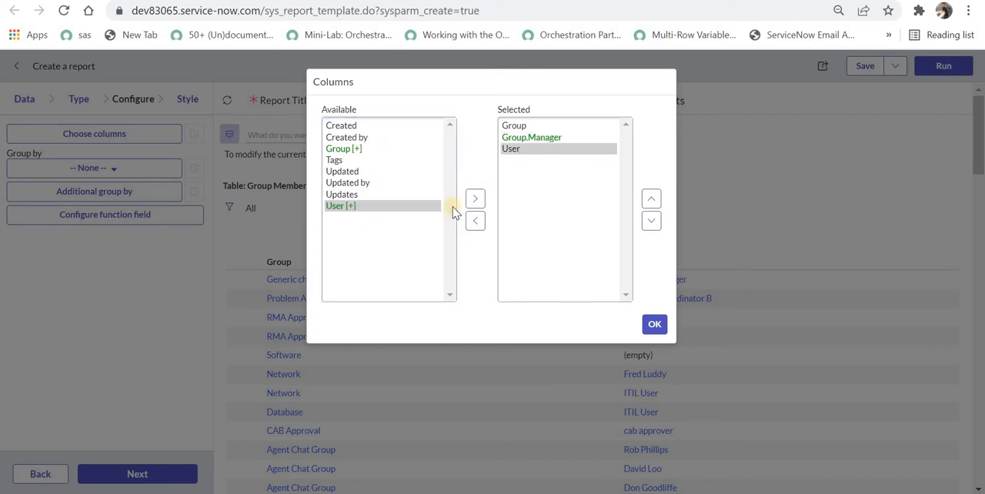
Add User.Country code, User.Location and User.Manager as report columns.
click(340, 206)
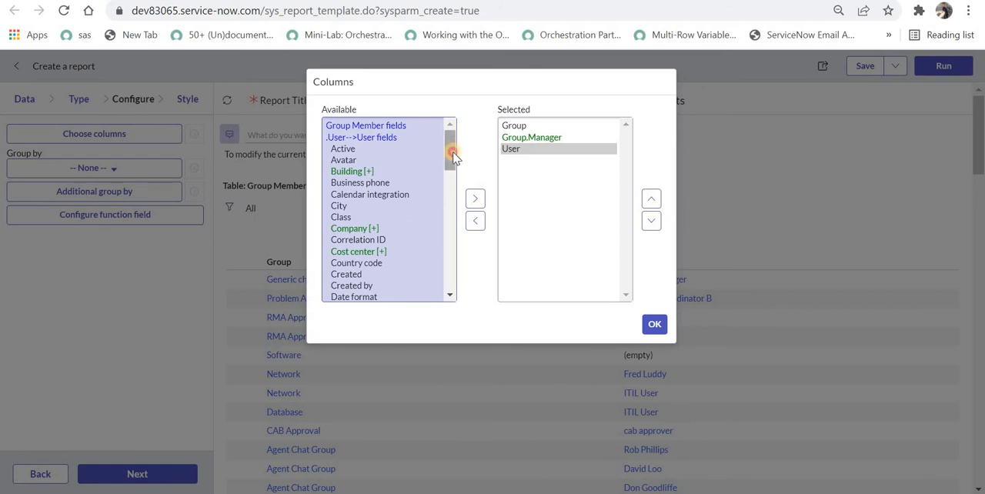
scroll(down, 3)
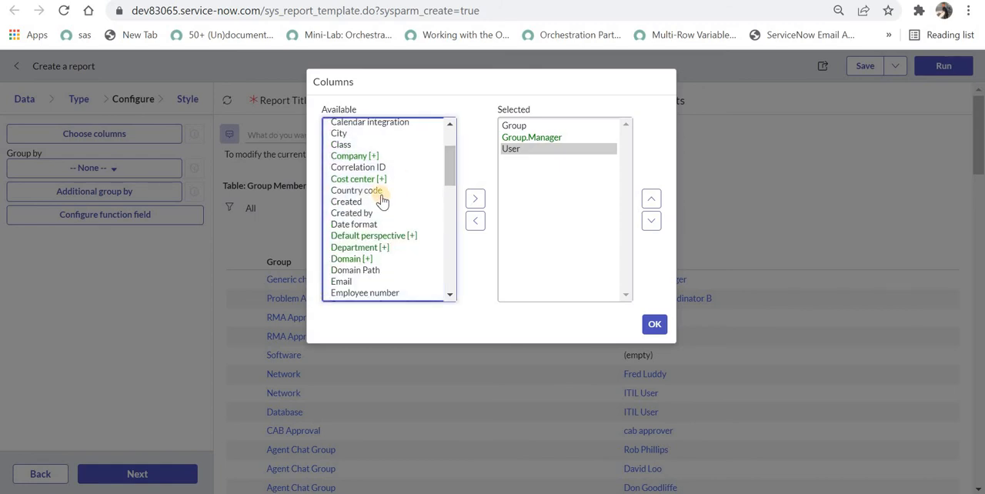
click(475, 198)
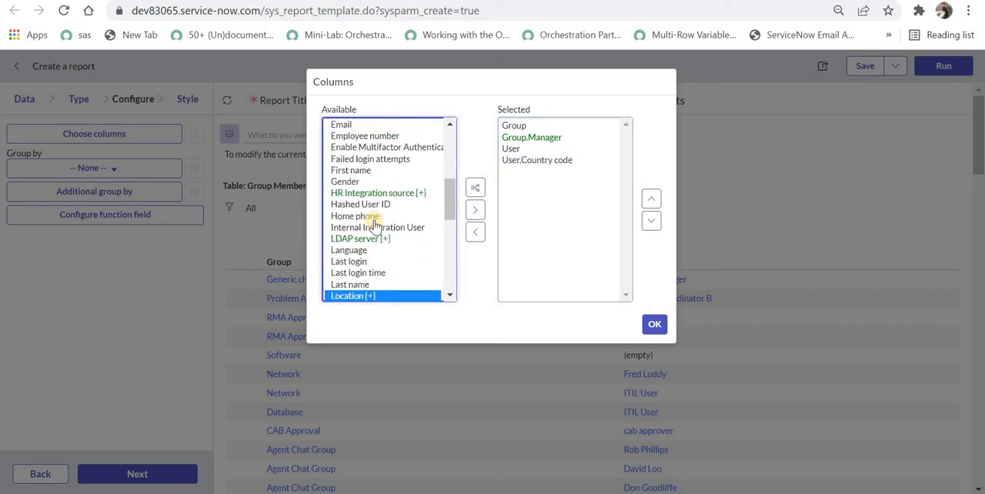
click(475, 210)
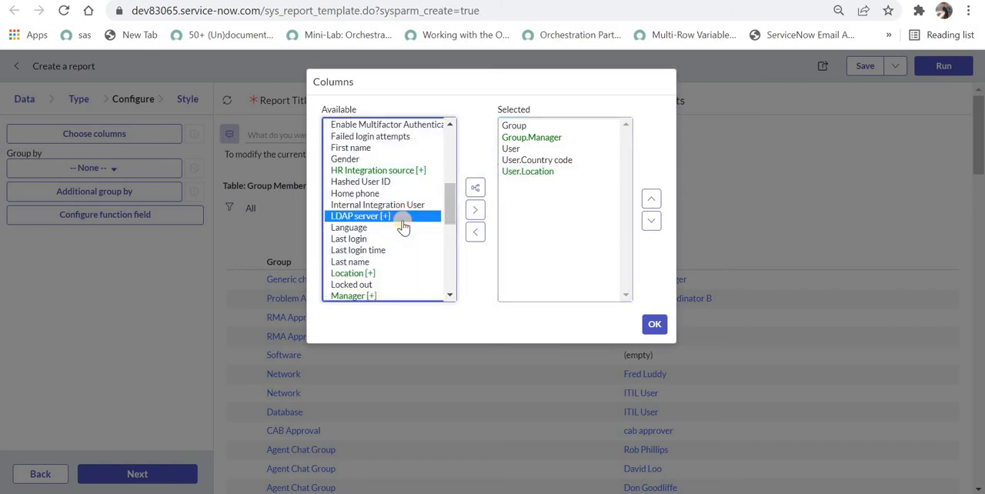
click(353, 296)
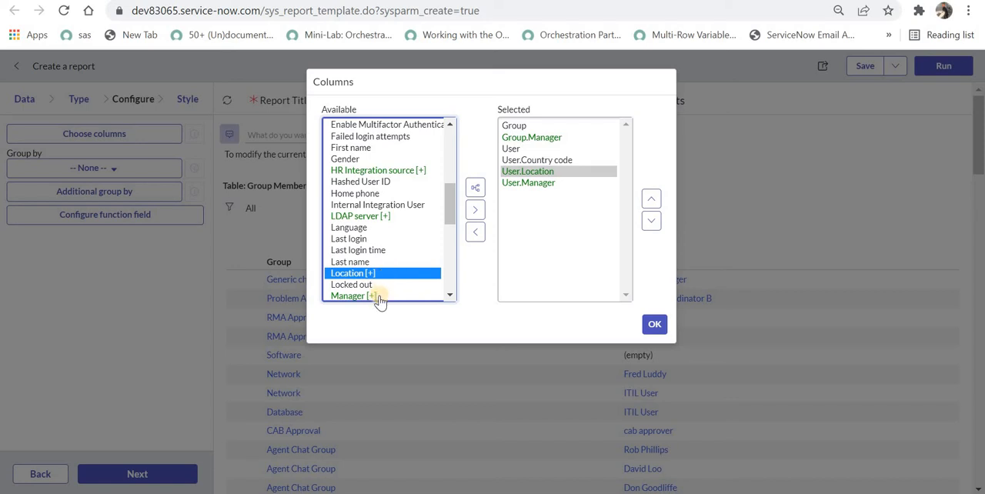
mouse_move(383, 275)
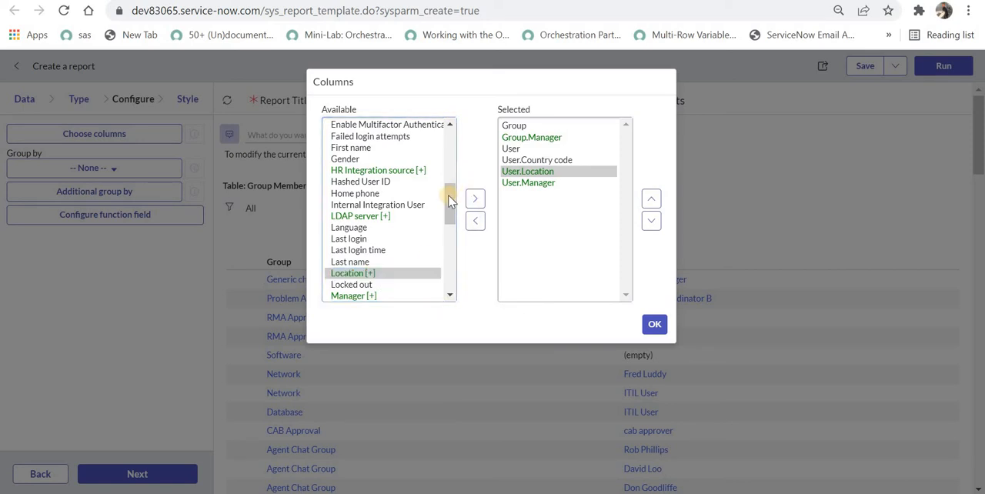
Add User.Location.State / Province as a column and apply the column selection.
scroll(down, 3)
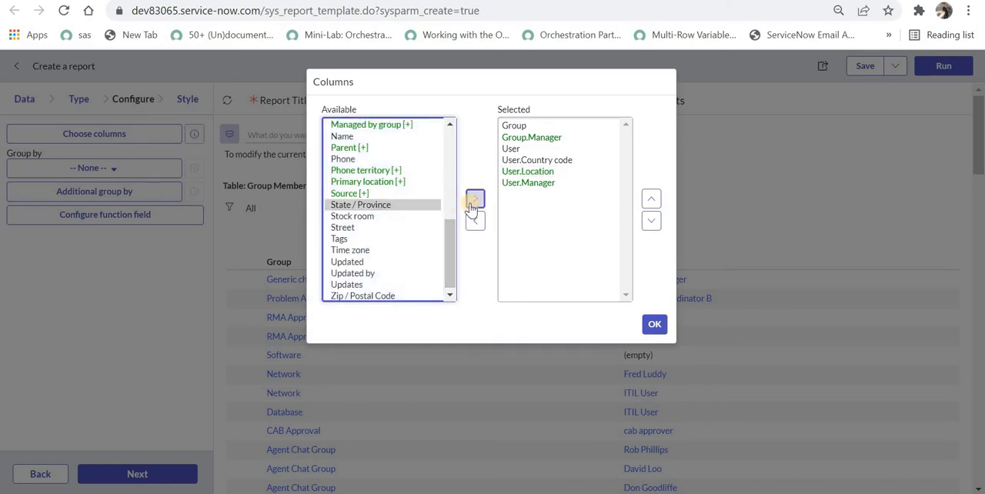
click(475, 198)
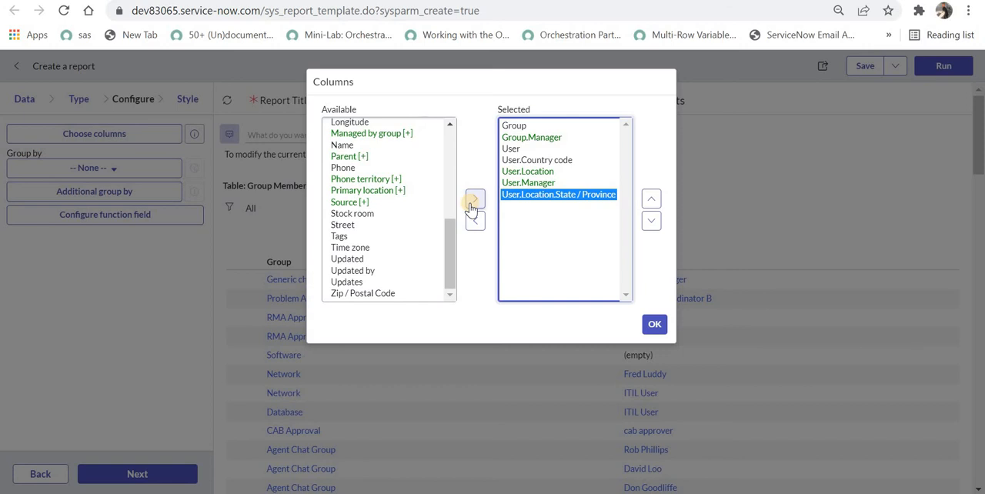
mouse_move(407, 155)
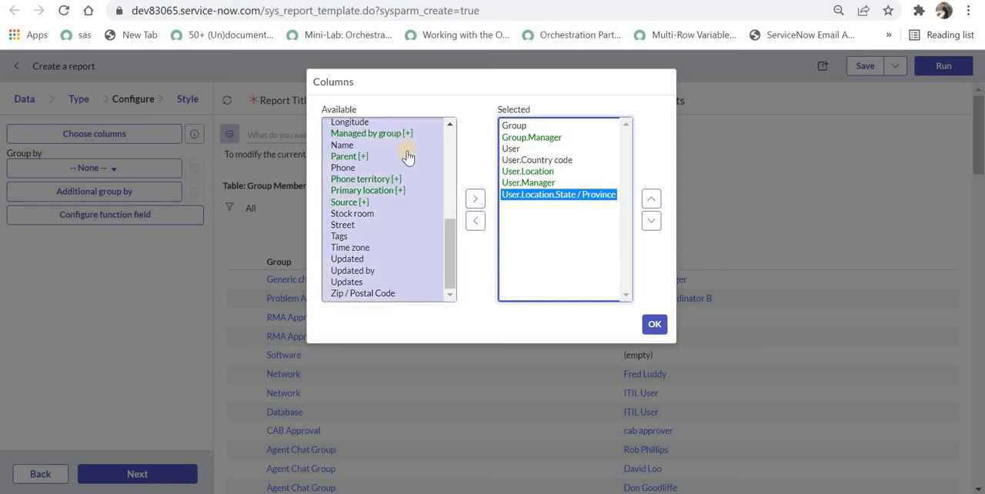
mouse_move(514, 231)
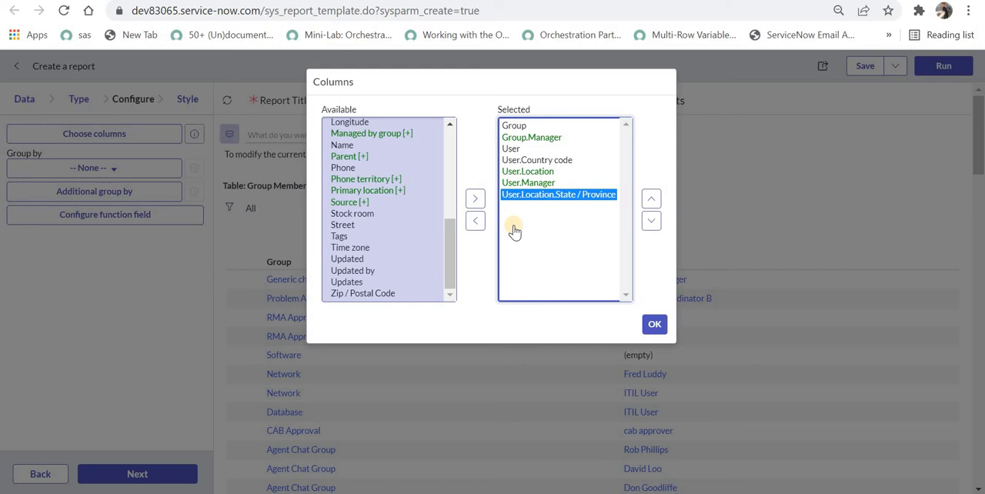
click(654, 324)
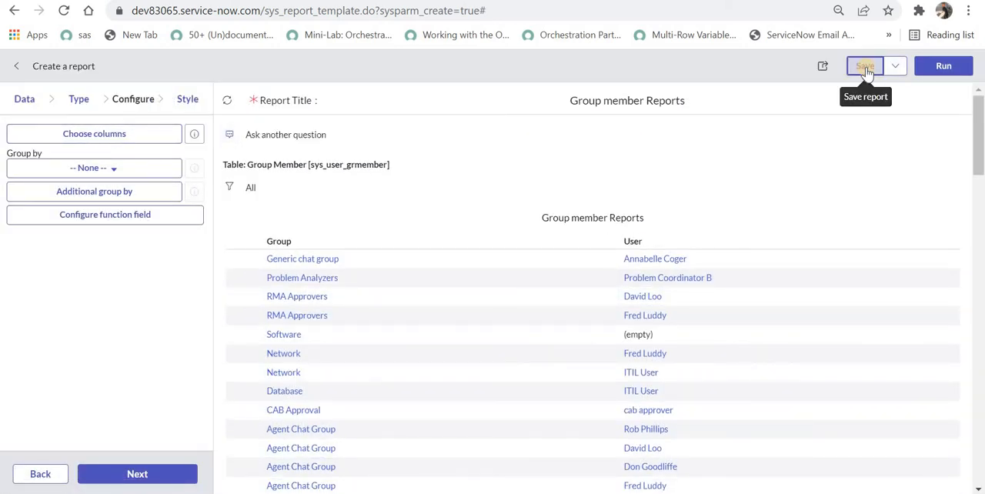
Save the Group member Reports report with its seven columns.
click(864, 66)
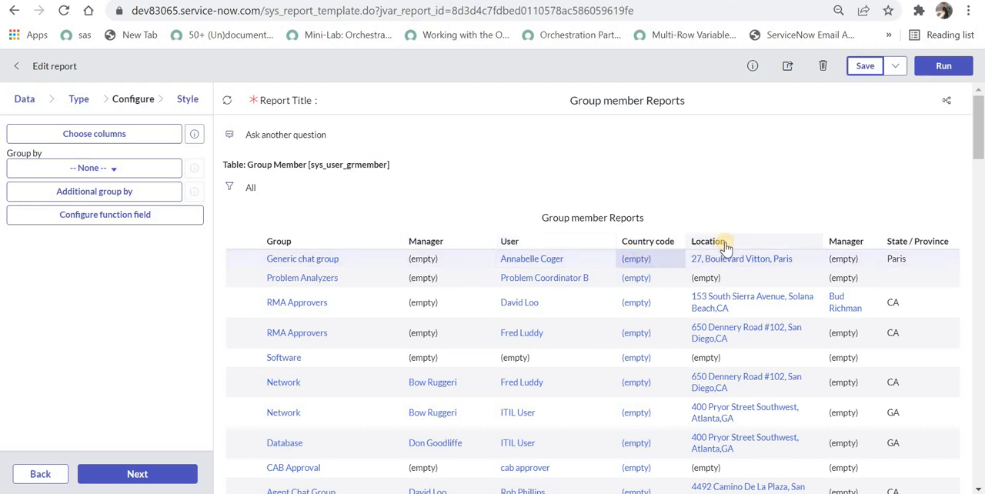
mouse_move(914, 246)
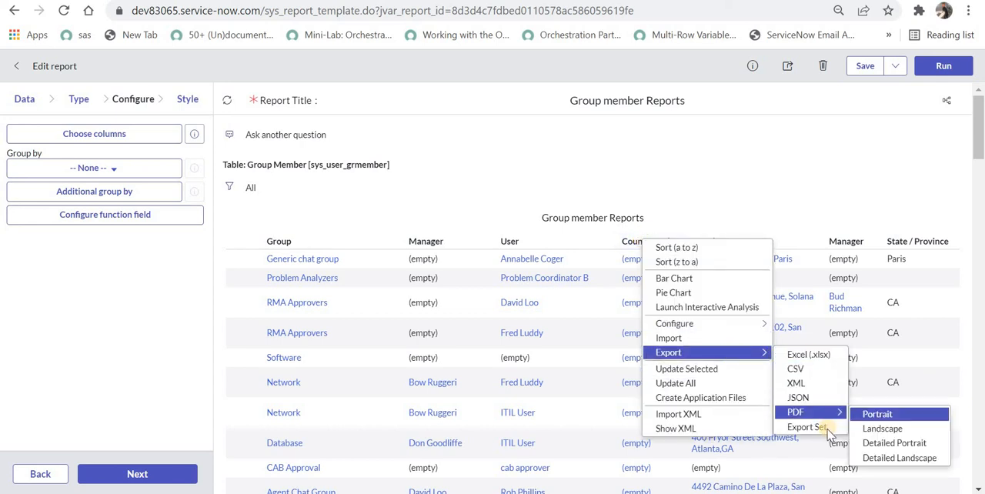
mouse_move(808, 354)
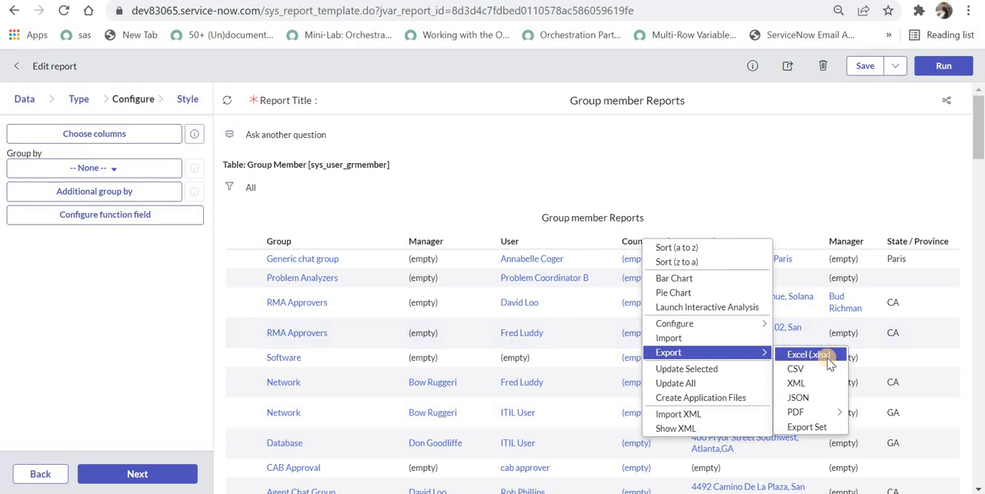